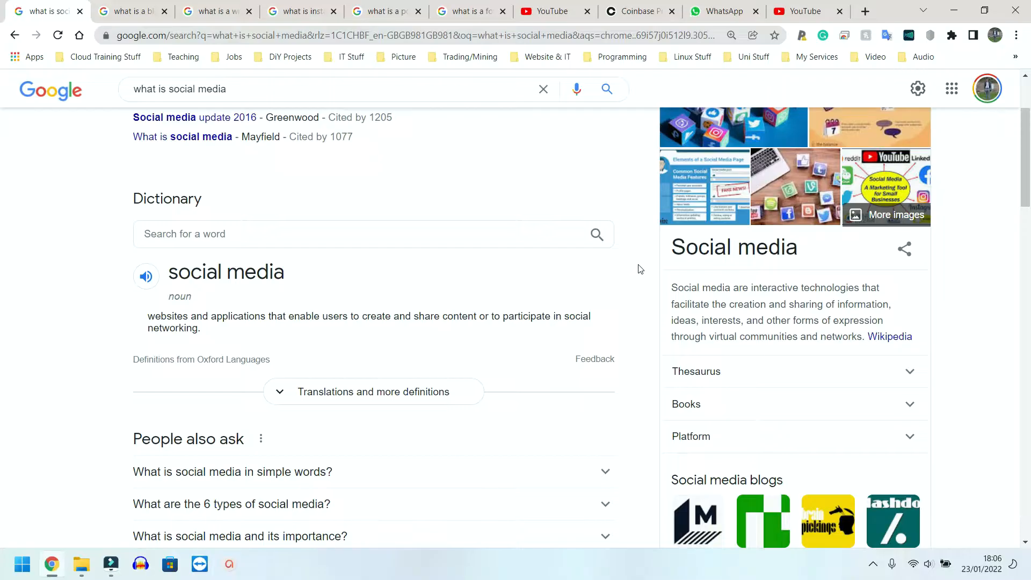
{"action": "mouse_move", "coordinate": [506, 290]}
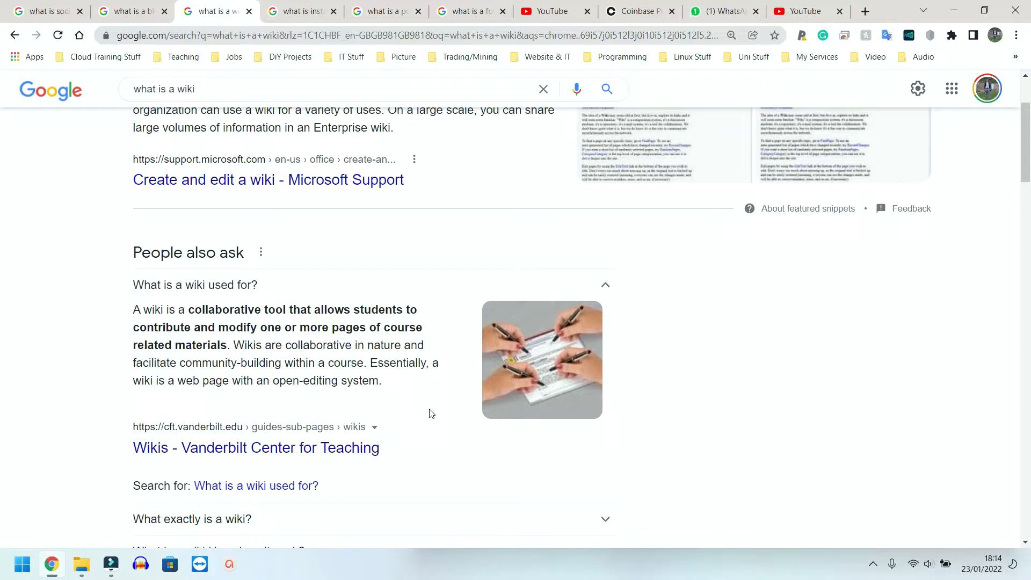
Switch to the 'what is instant messaging' tab to view its Wikipedia definition.
{"action": "left_click", "coordinate": [301, 11]}
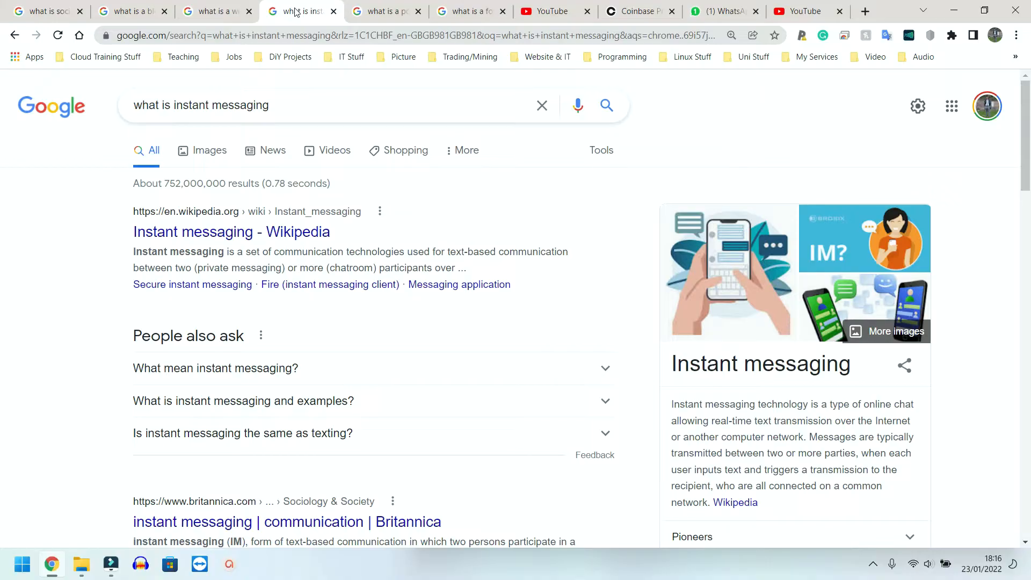
Review the 'what is a podcast' results, then switch to the 'what is a forum' tab.
{"action": "left_click", "coordinate": [381, 12]}
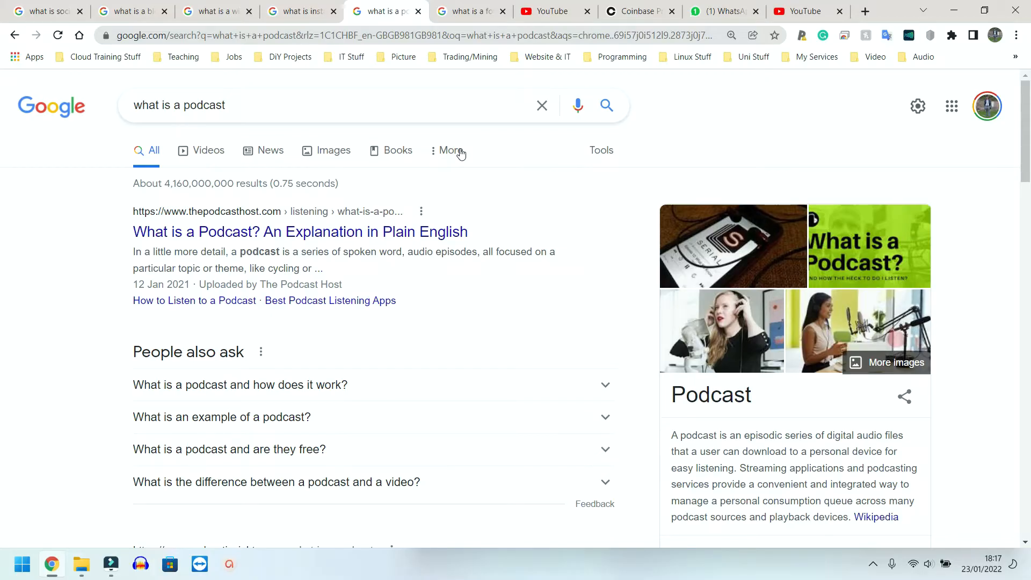
{"action": "left_click", "coordinate": [470, 11]}
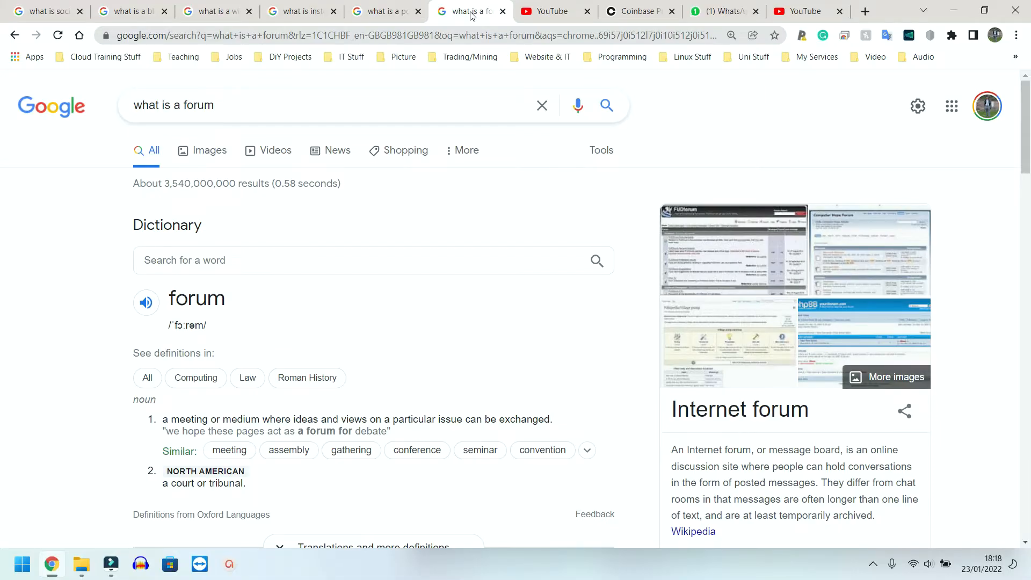